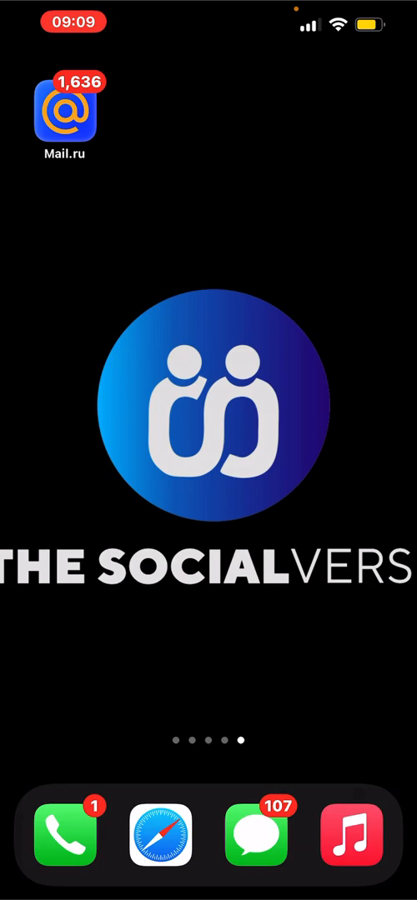
- Launch Mail.ru and paste the copied Hotmail address into the Email field
click(63, 113)
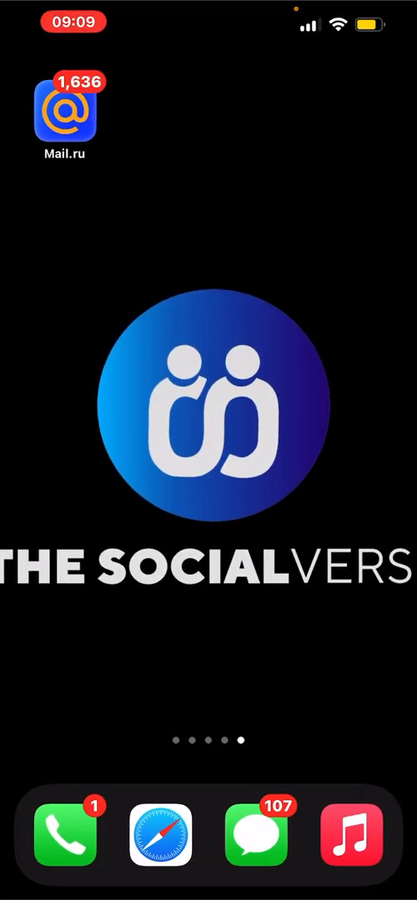
click(63, 114)
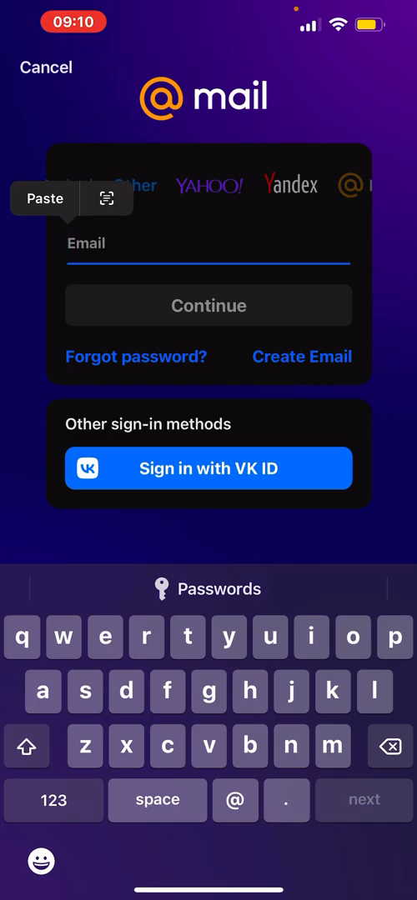
click(45, 198)
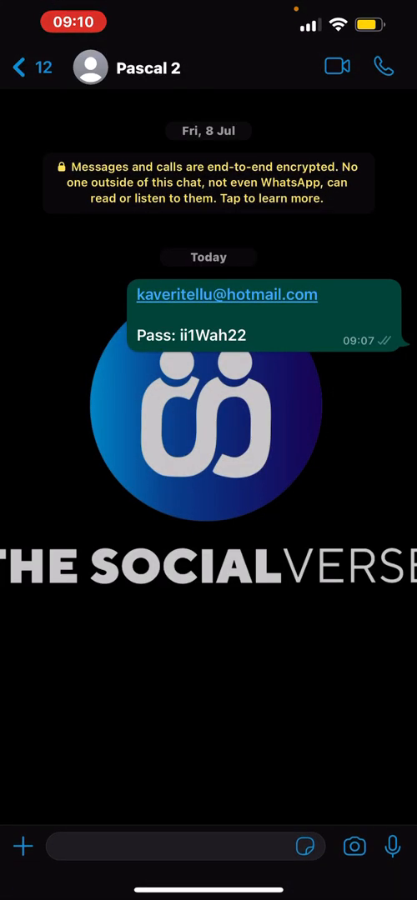
- Copy the Hotmail account password from the WhatsApp chat message
click(184, 846)
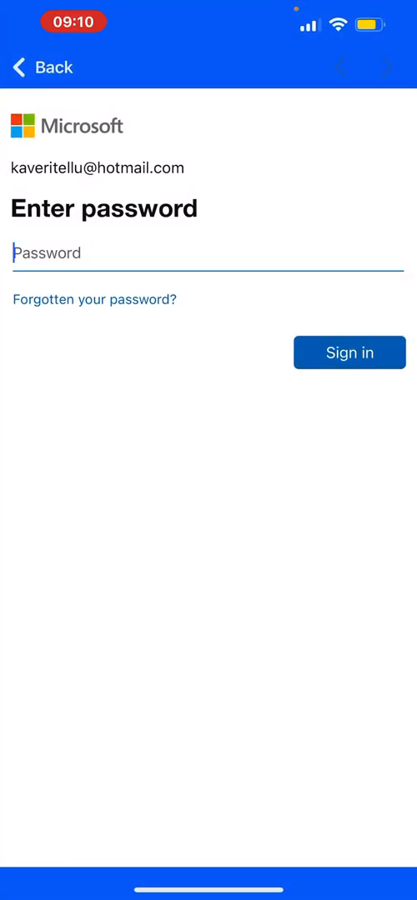
- Paste the password into Microsoft's Password field and sign in
text(•)
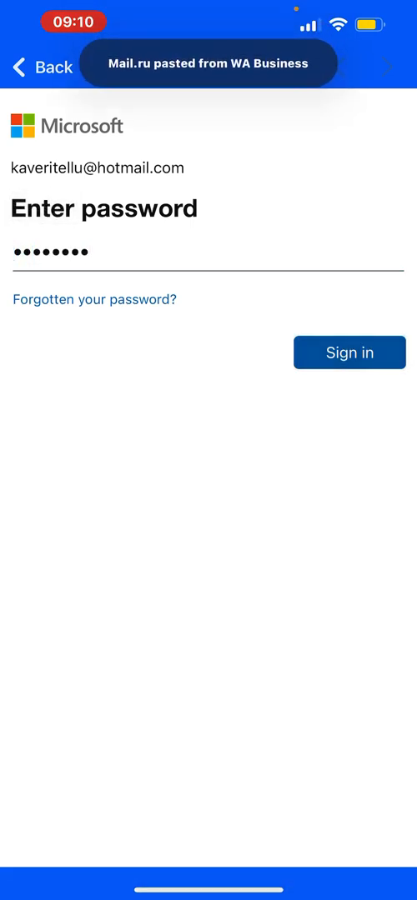
click(348, 351)
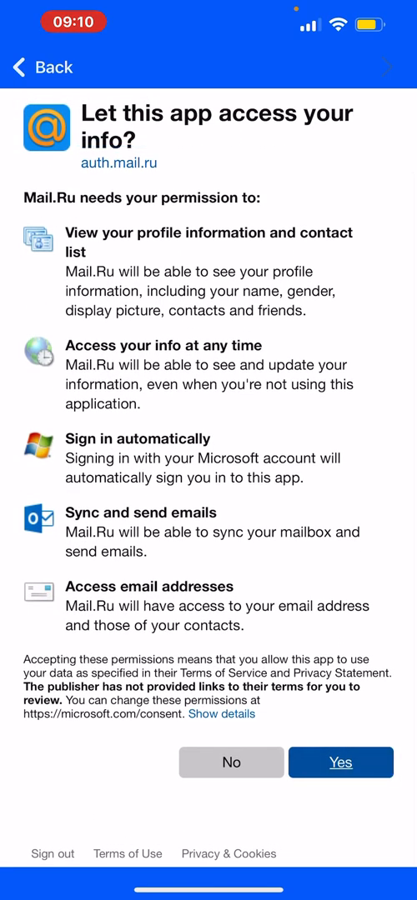
- Allow Mail.ru access to the Microsoft account and dismiss the success dialog to reach the inbox
click(340, 761)
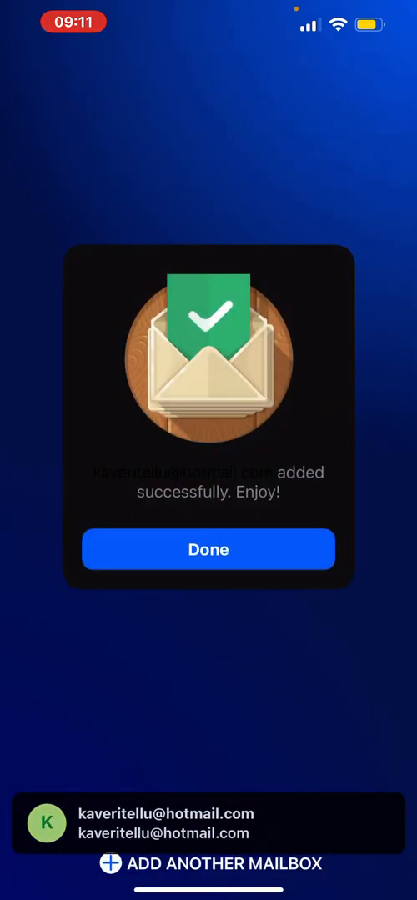
click(209, 550)
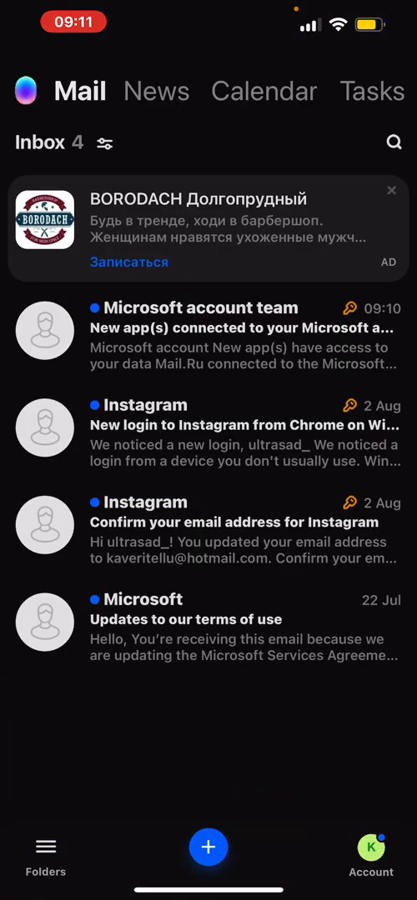